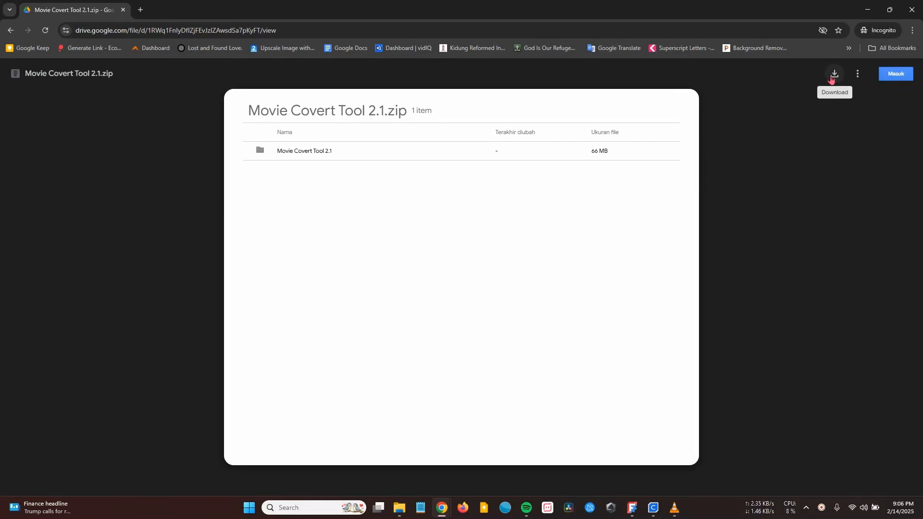
# Download the Movie Covert Tool 2.1.zip archive from the Google Drive viewer
pyautogui.click(833, 73)
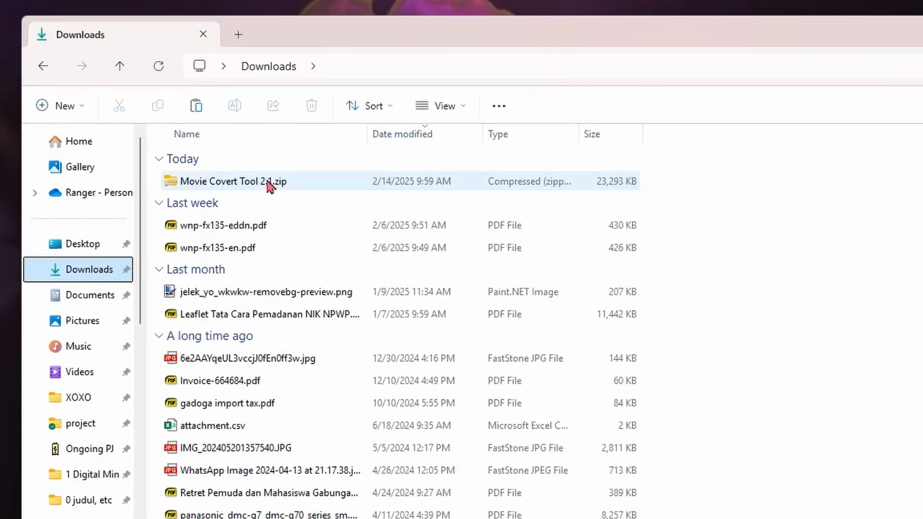
# Extract the zip with 7-Zip into a 'Movie Covert Tool 2.1' folder and open it
pyautogui.rightClick(231, 181)
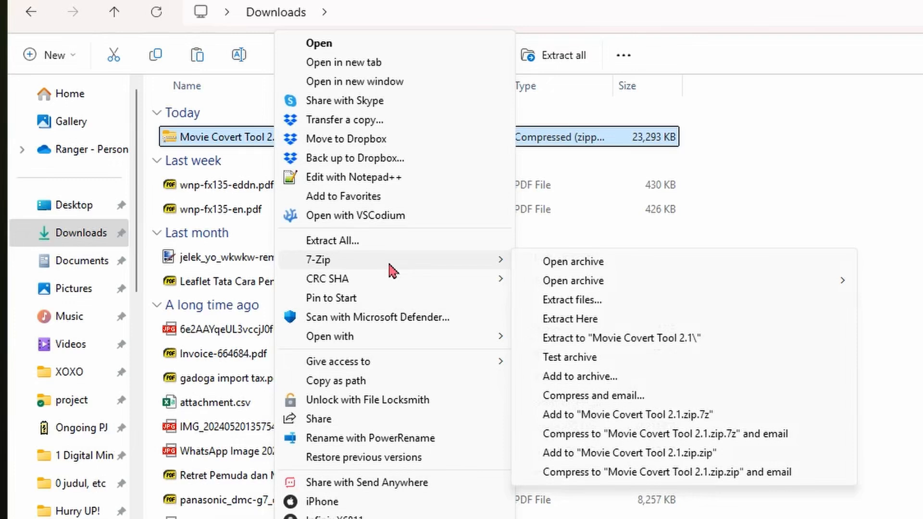
pyautogui.click(570, 318)
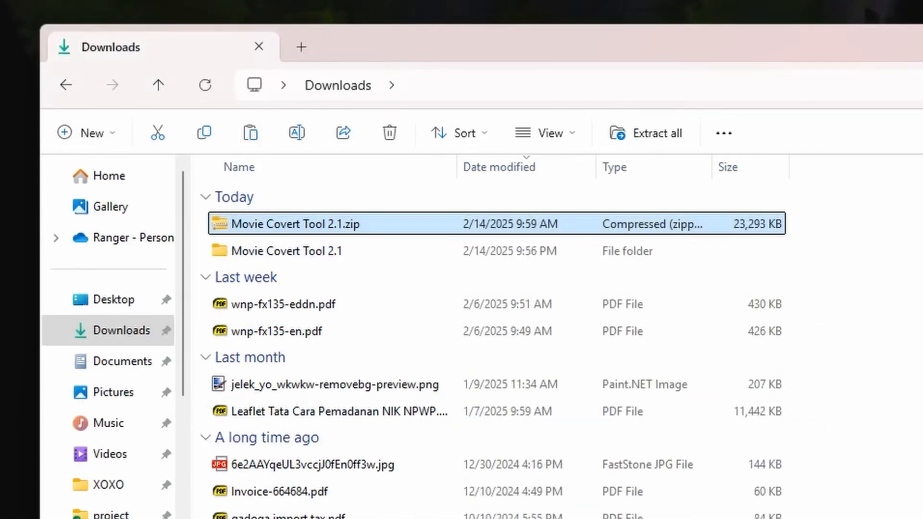
pyautogui.click(206, 84)
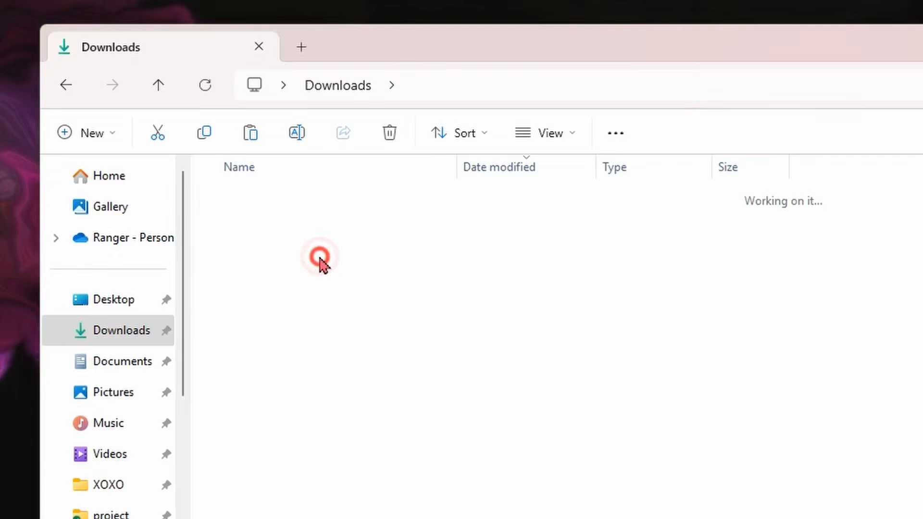
# Open the AMVConverter folder and launch MovieConvertTool.exe
pyautogui.doubleClick(319, 256)
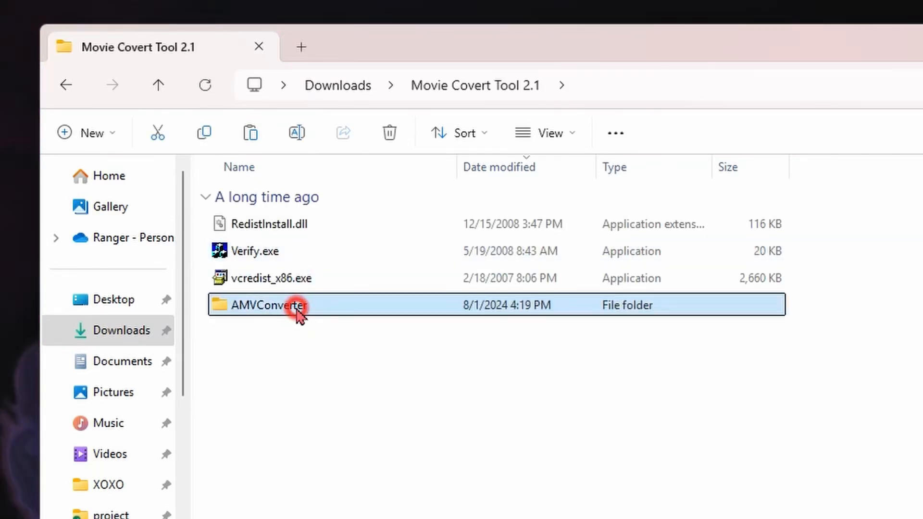
pyautogui.doubleClick(259, 304)
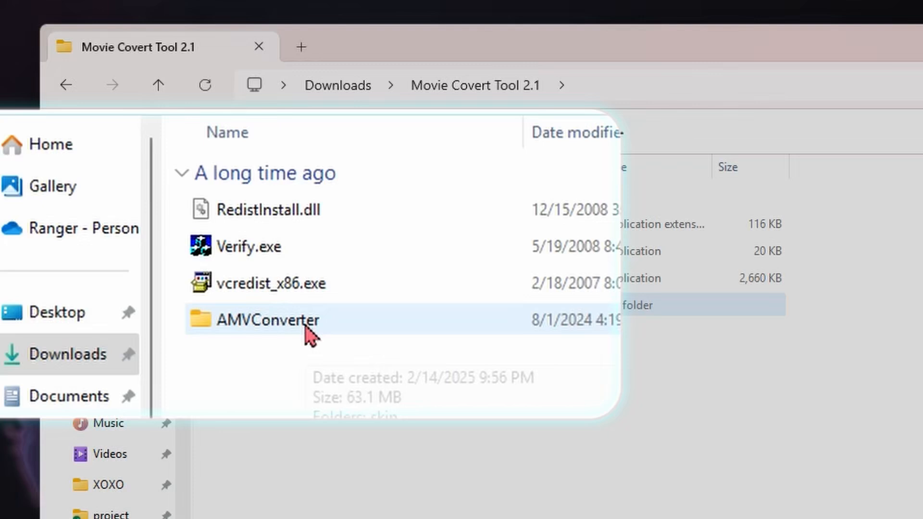
pyautogui.doubleClick(269, 320)
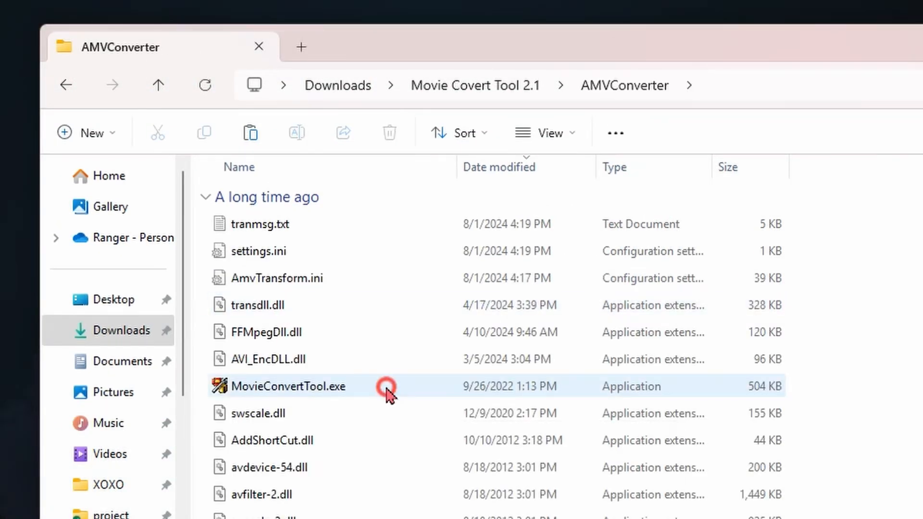
pyautogui.doubleClick(289, 386)
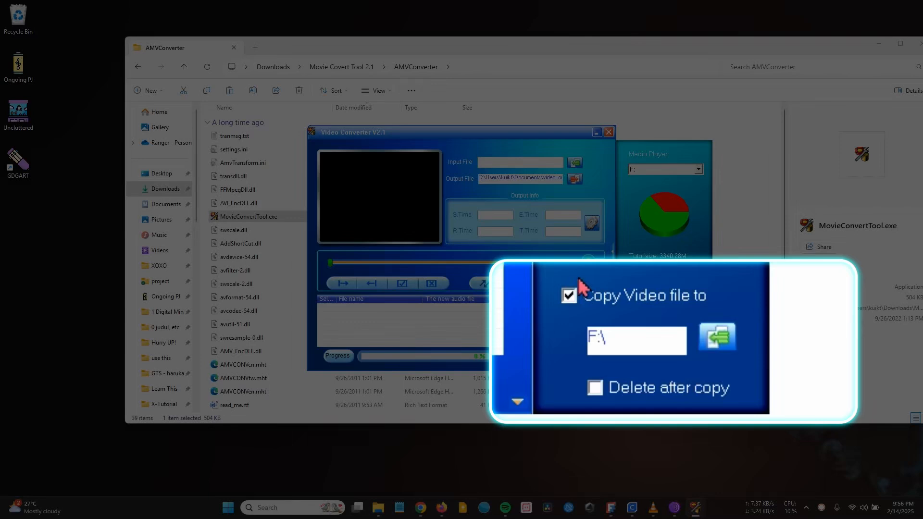
# Turn off 'Copy Video file to' and load DTX_448p.mp4 as the input file
pyautogui.click(569, 294)
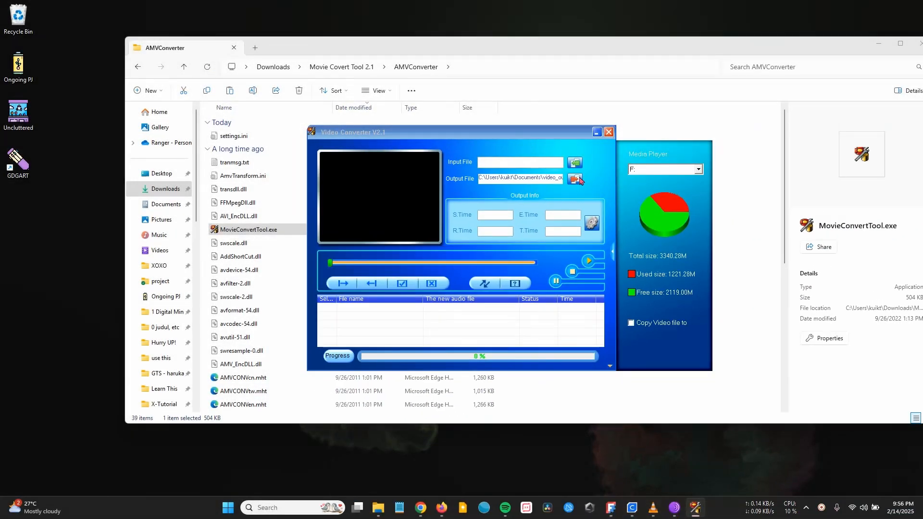
pyautogui.click(575, 163)
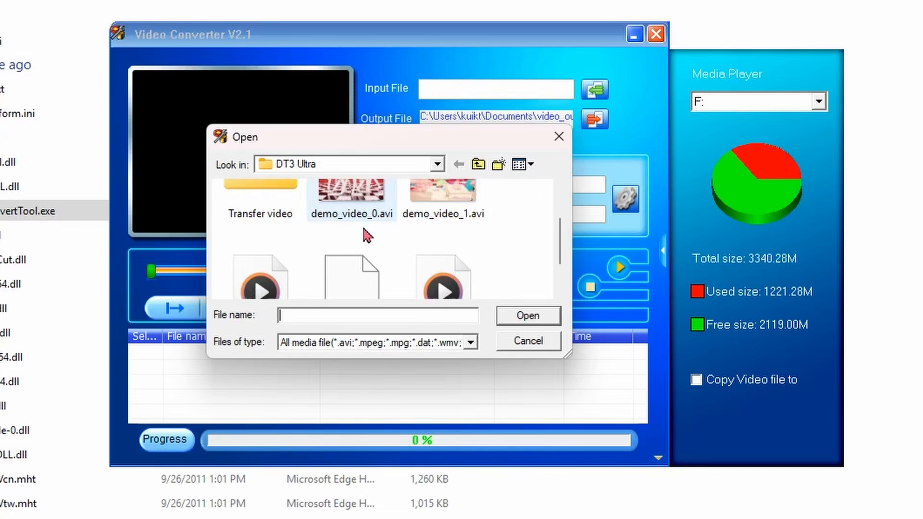
pyautogui.click(351, 238)
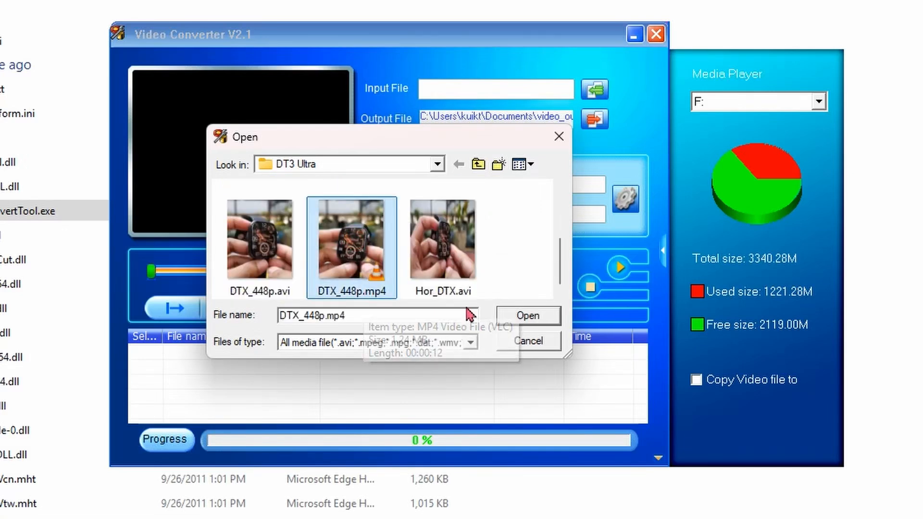
pyautogui.click(528, 315)
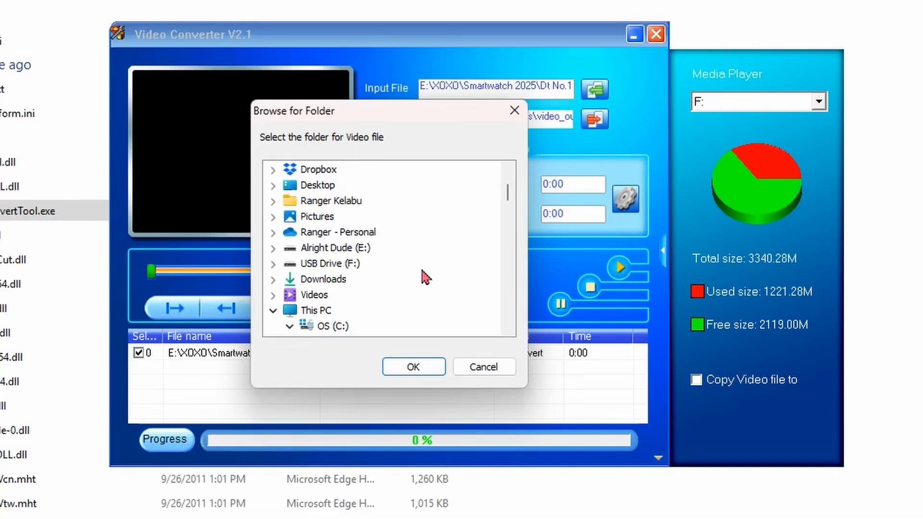
# Choose Desktop as the output folder in Browse for Folder
pyautogui.scroll(3)
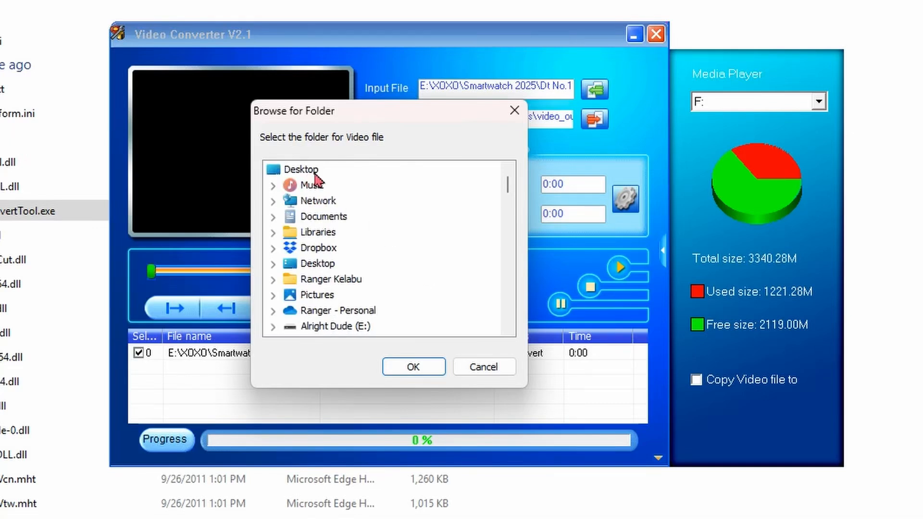
pyautogui.click(412, 367)
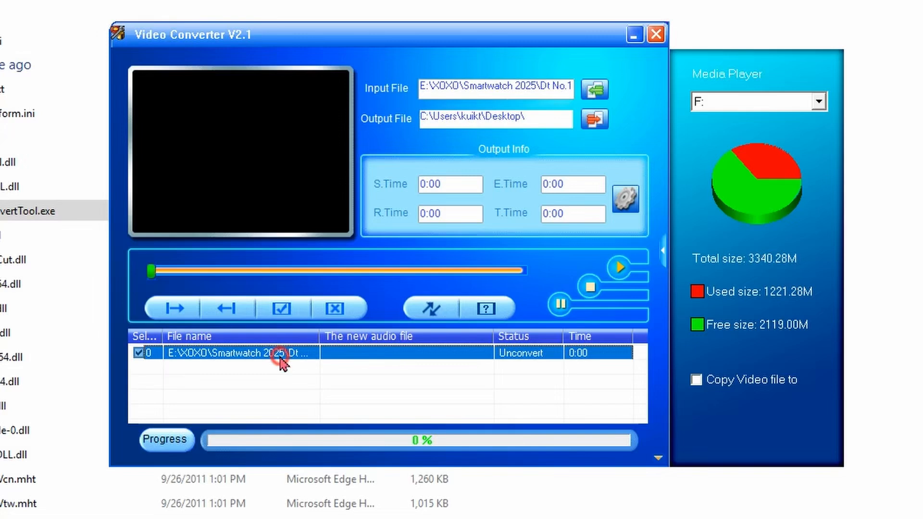
pyautogui.moveTo(626, 198)
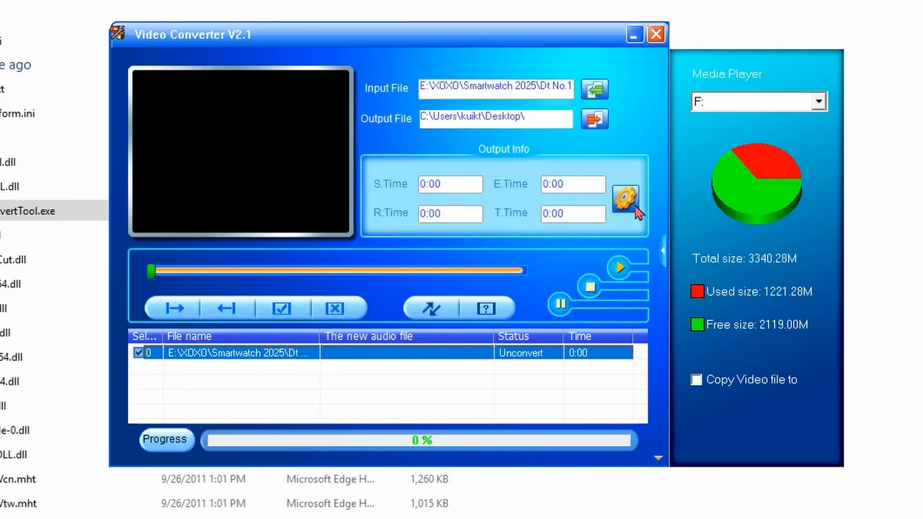
# In Settings, set the screen width and height to 390X450
pyautogui.click(626, 197)
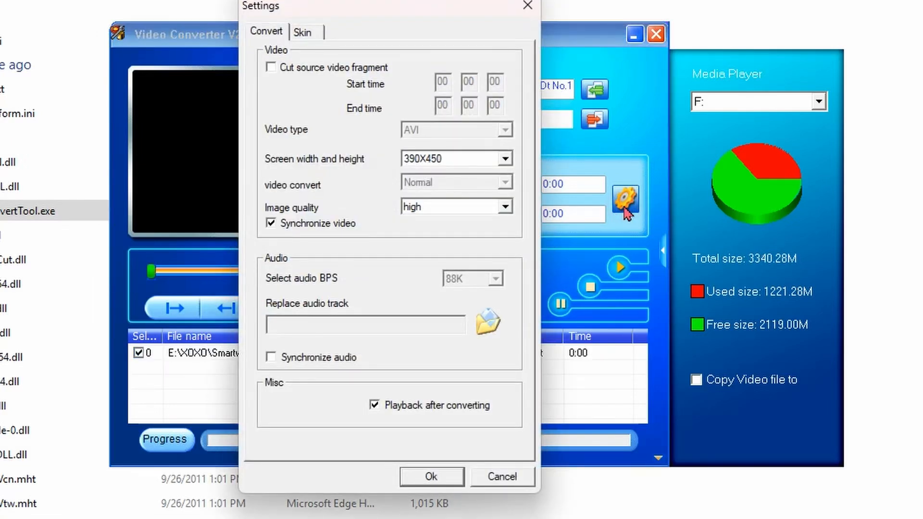
pyautogui.click(503, 159)
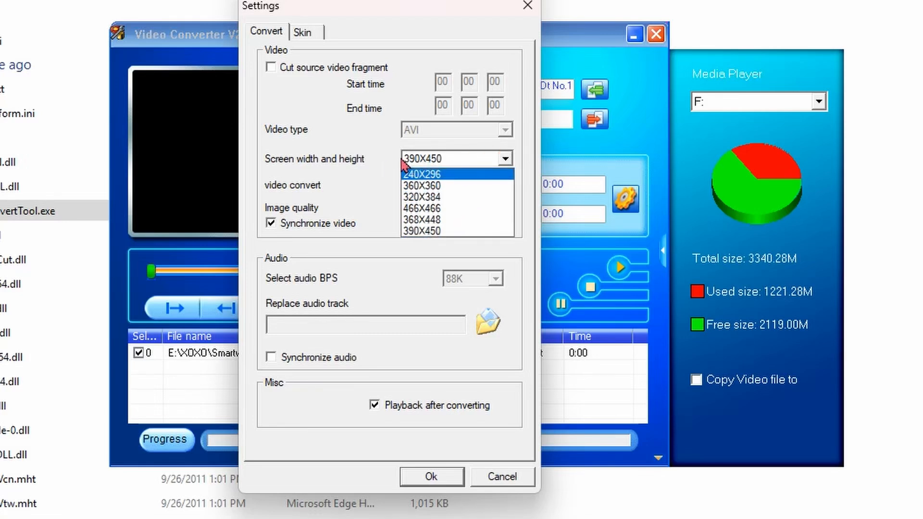
pyautogui.click(421, 230)
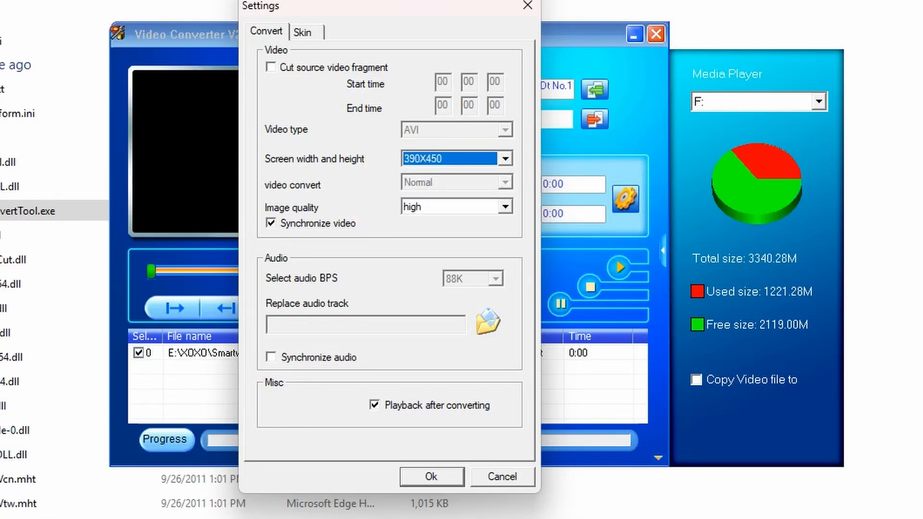